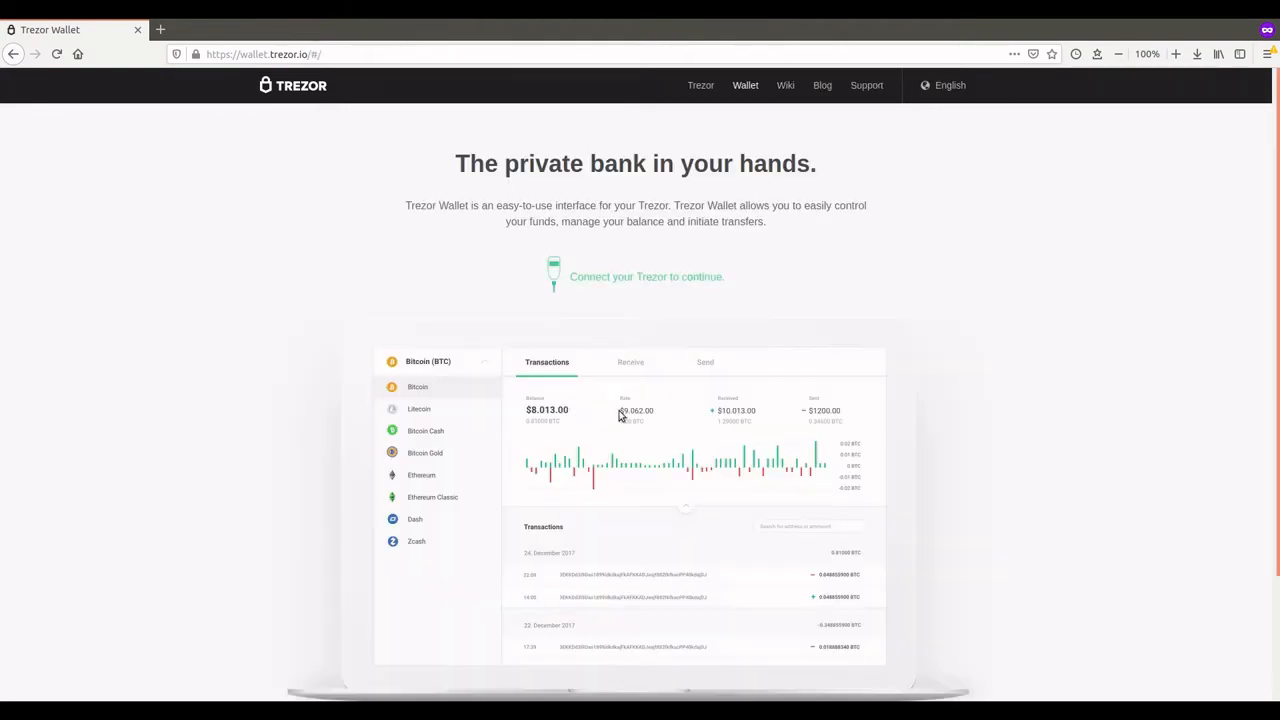
# Follow the Trezor Bridge link under 'Device not recognized?' to reach its download page
pyautogui.scroll(-3)
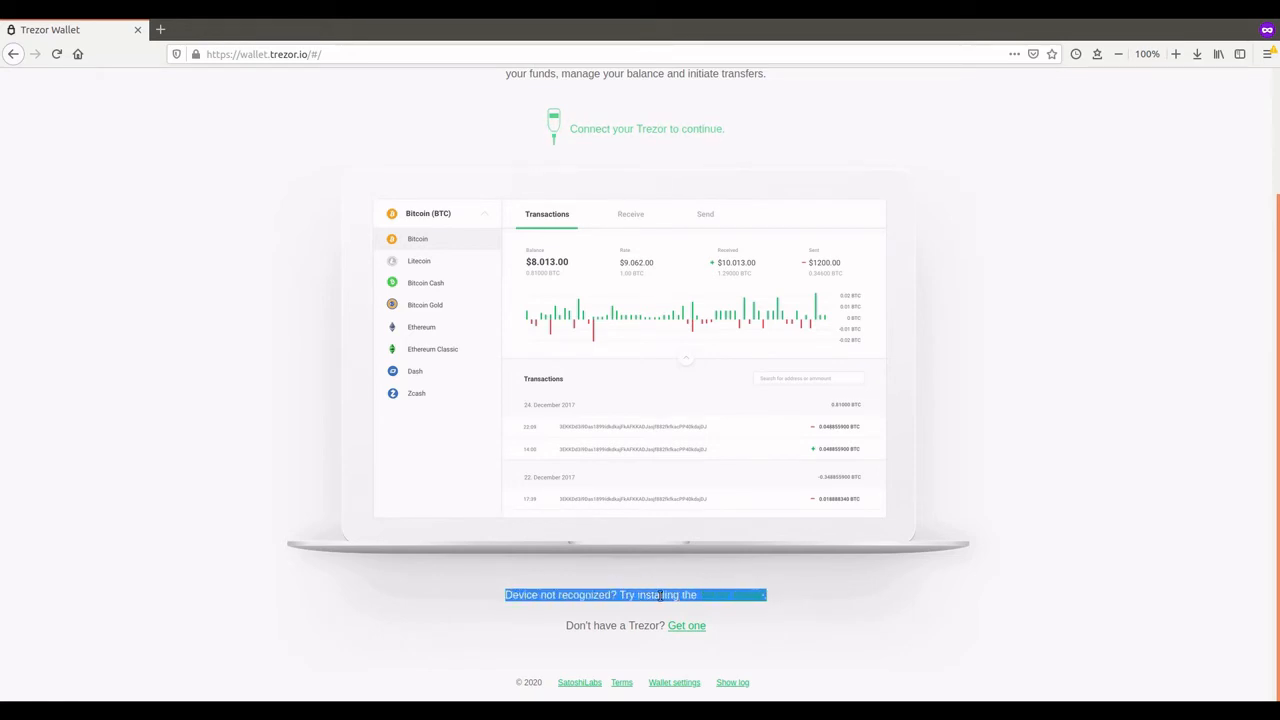
pyautogui.moveTo(734, 596)
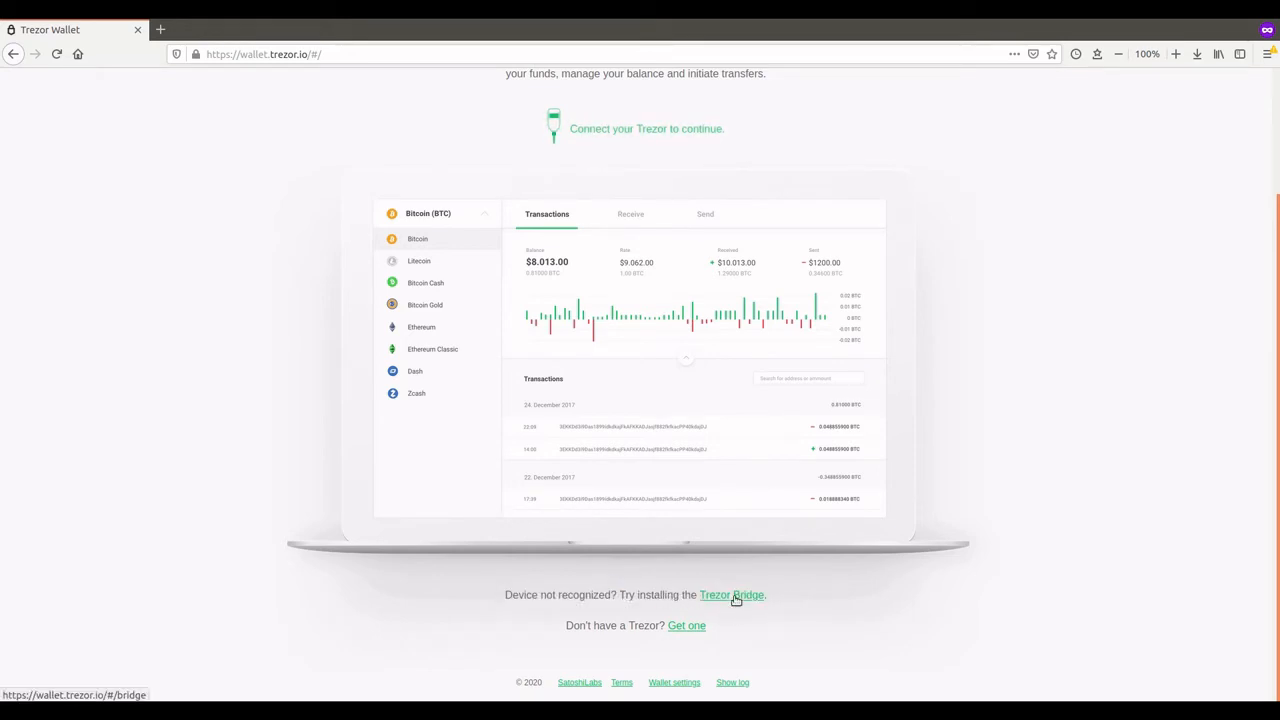
pyautogui.click(732, 596)
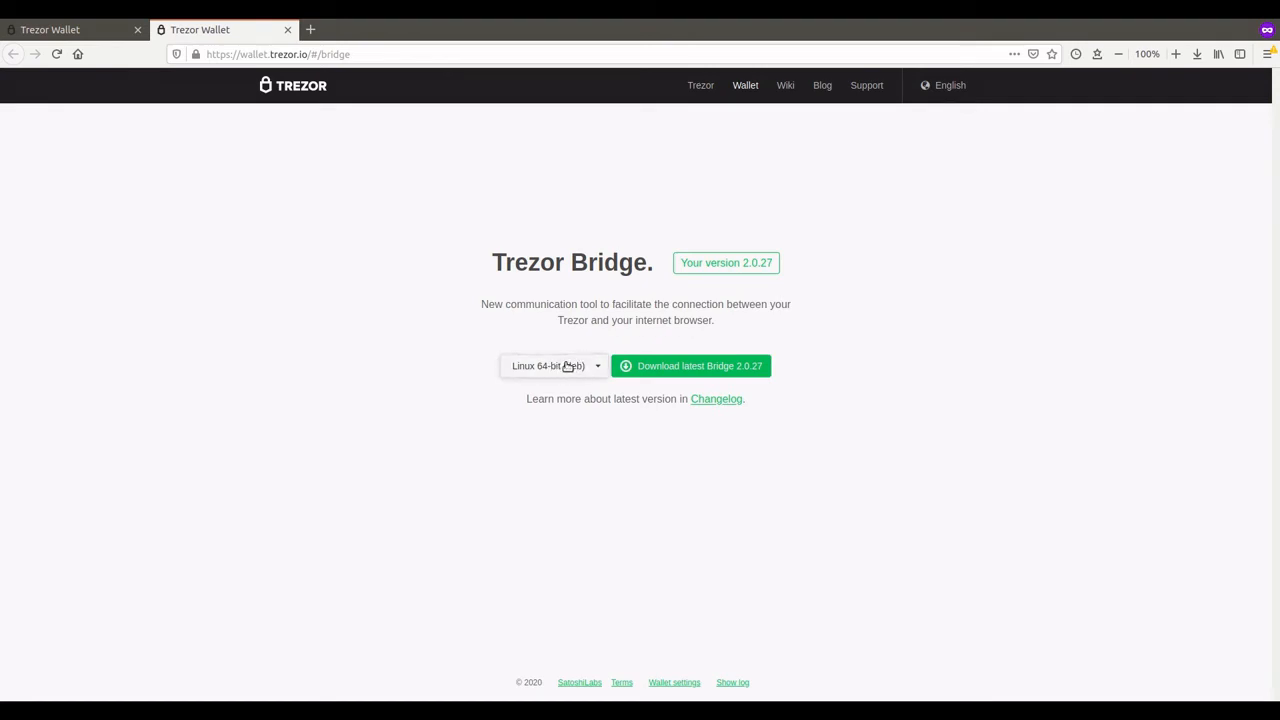
pyautogui.click(552, 366)
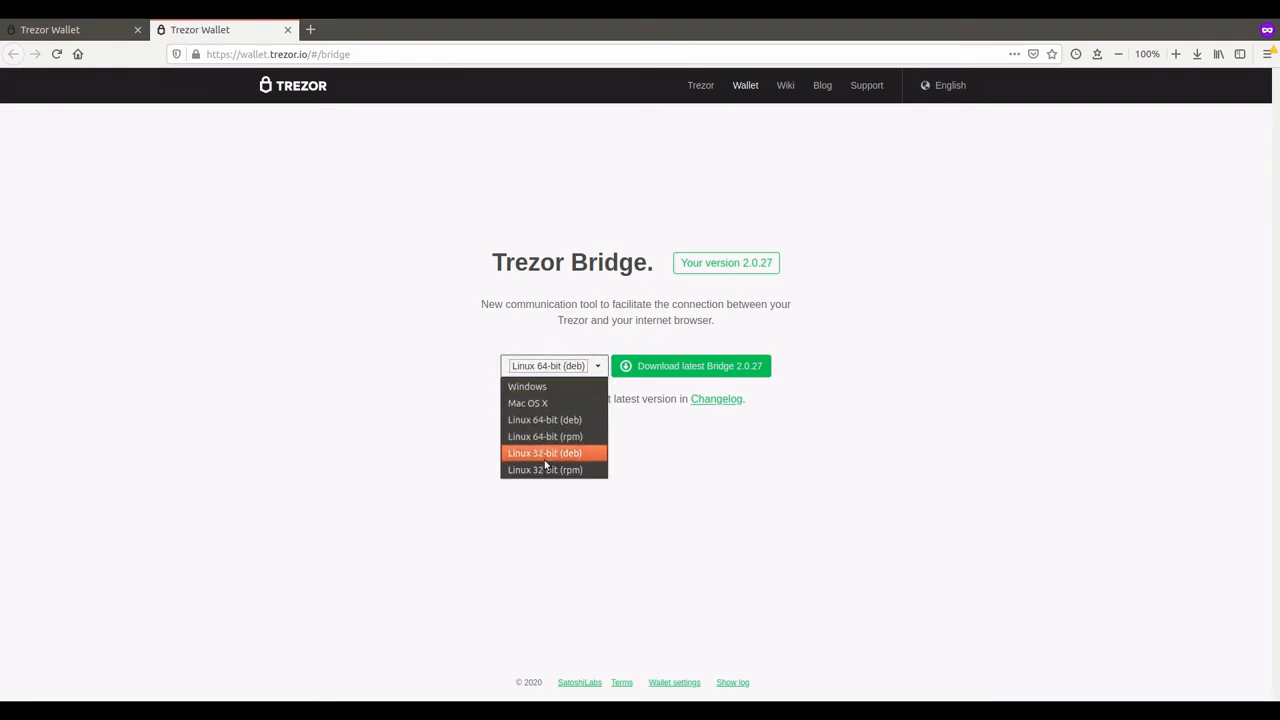
pyautogui.moveTo(536, 588)
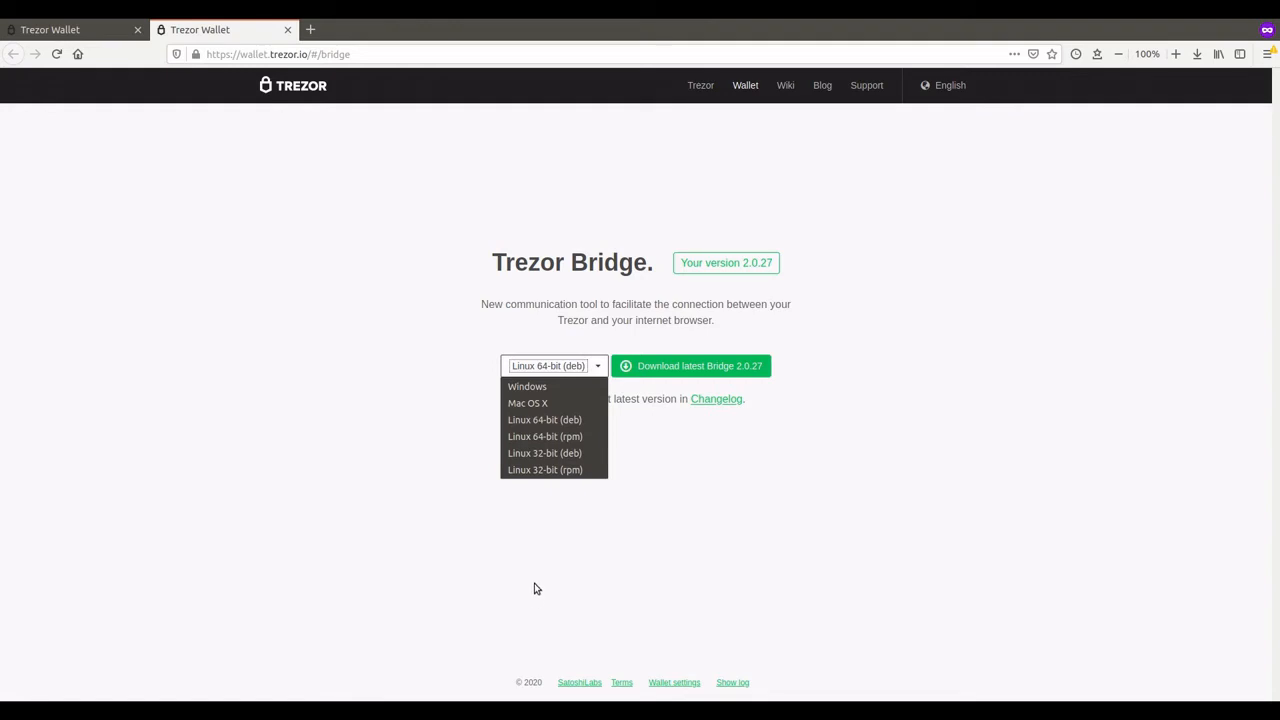
pyautogui.moveTo(544, 420)
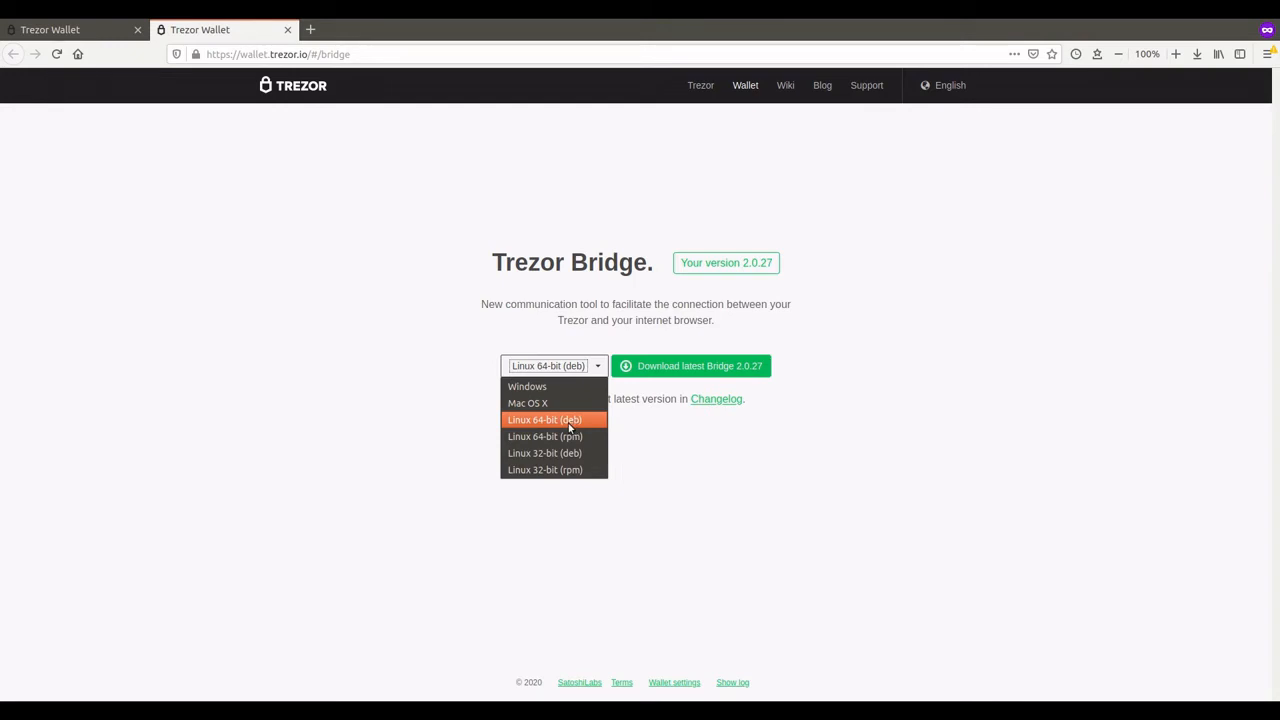
pyautogui.click(546, 420)
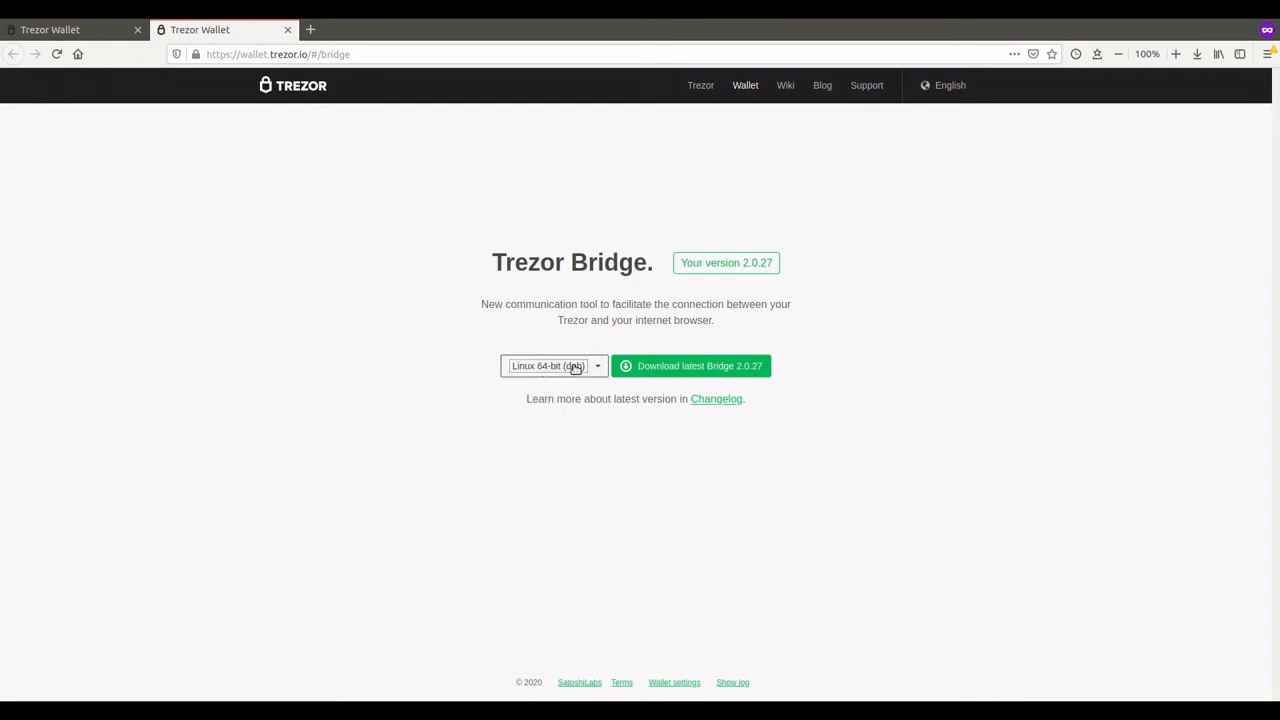
pyautogui.click(552, 366)
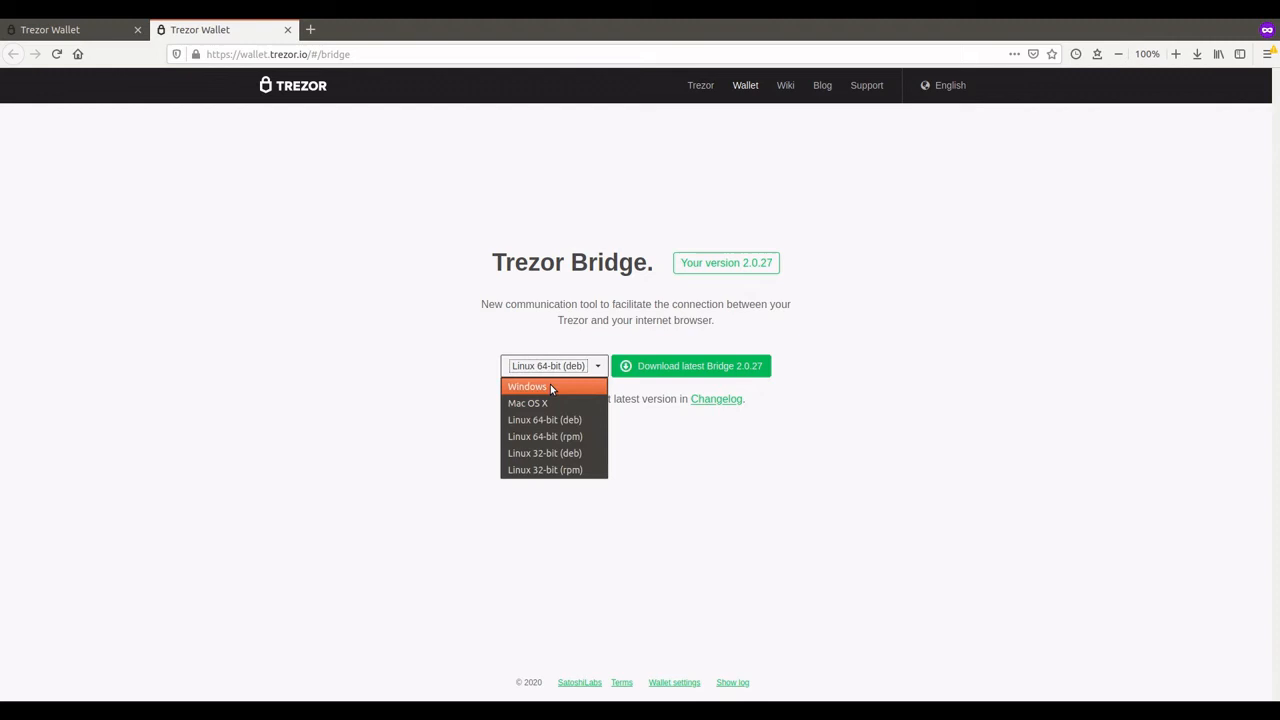
pyautogui.moveTo(554, 420)
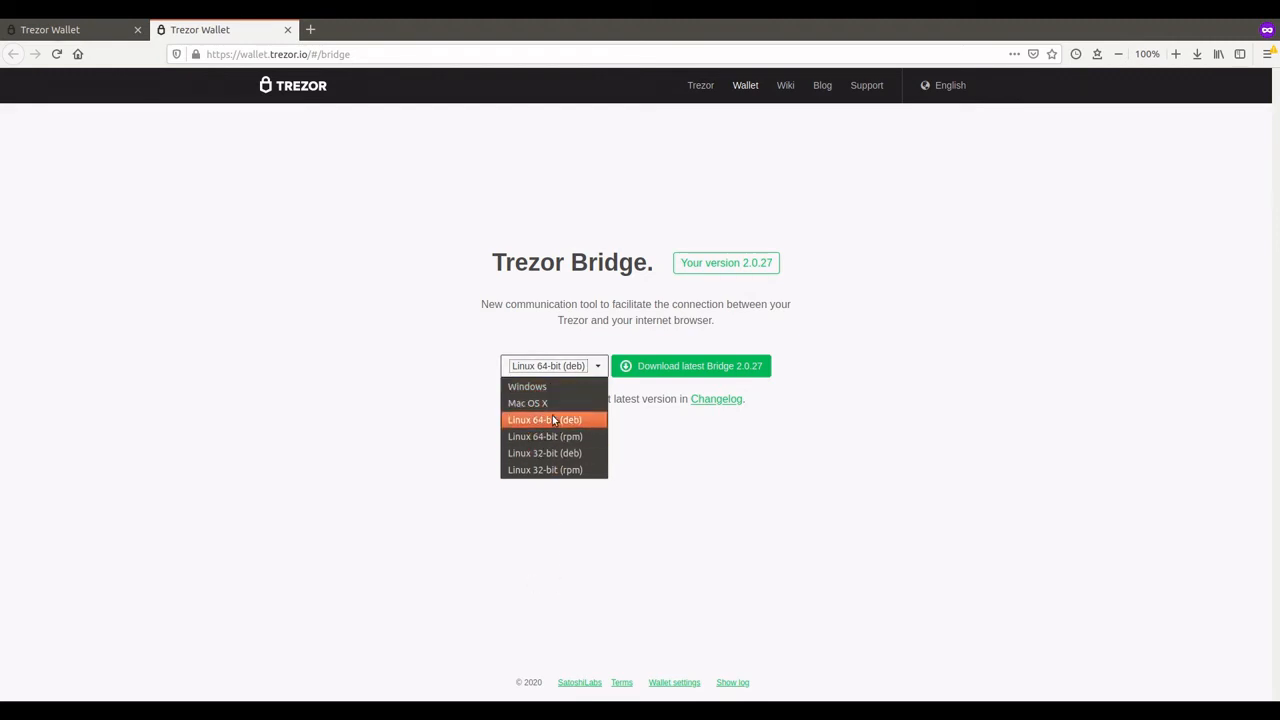
pyautogui.click(544, 420)
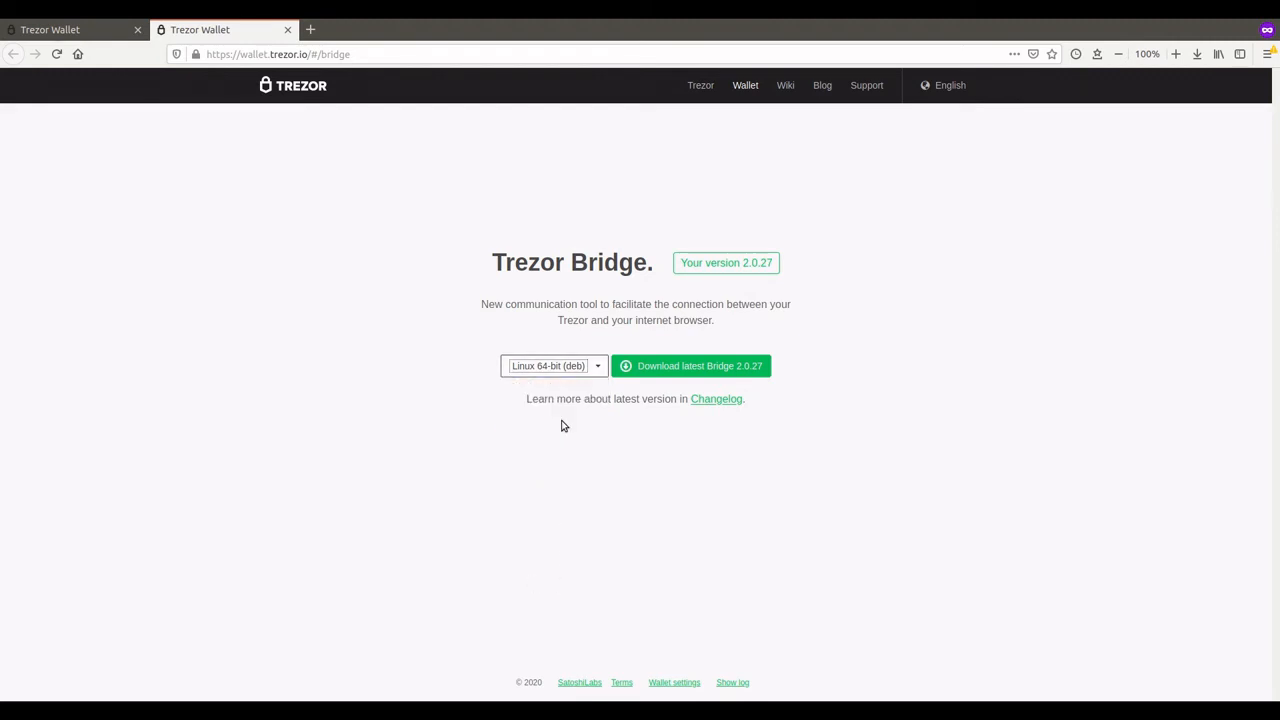
pyautogui.moveTo(588, 370)
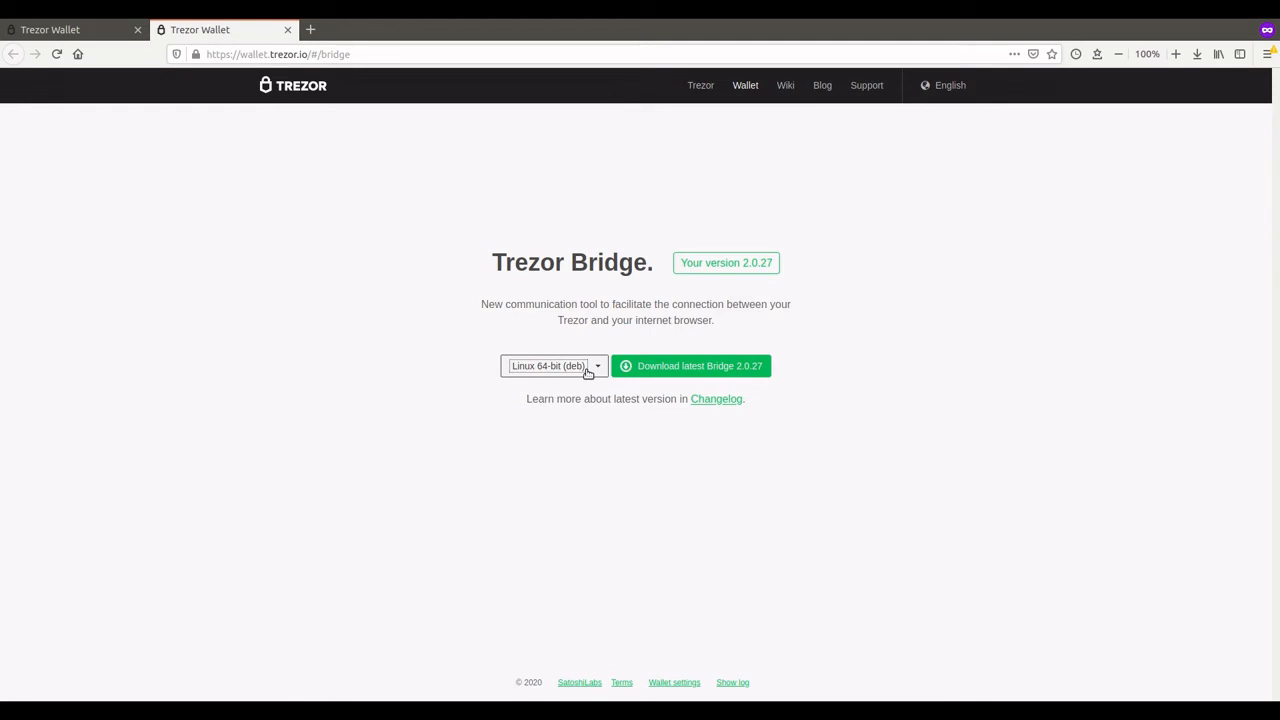
# Save the Bridge 2.0.27 Linux 64-bit .deb to disk and show it in the Downloads panel
pyautogui.click(690, 364)
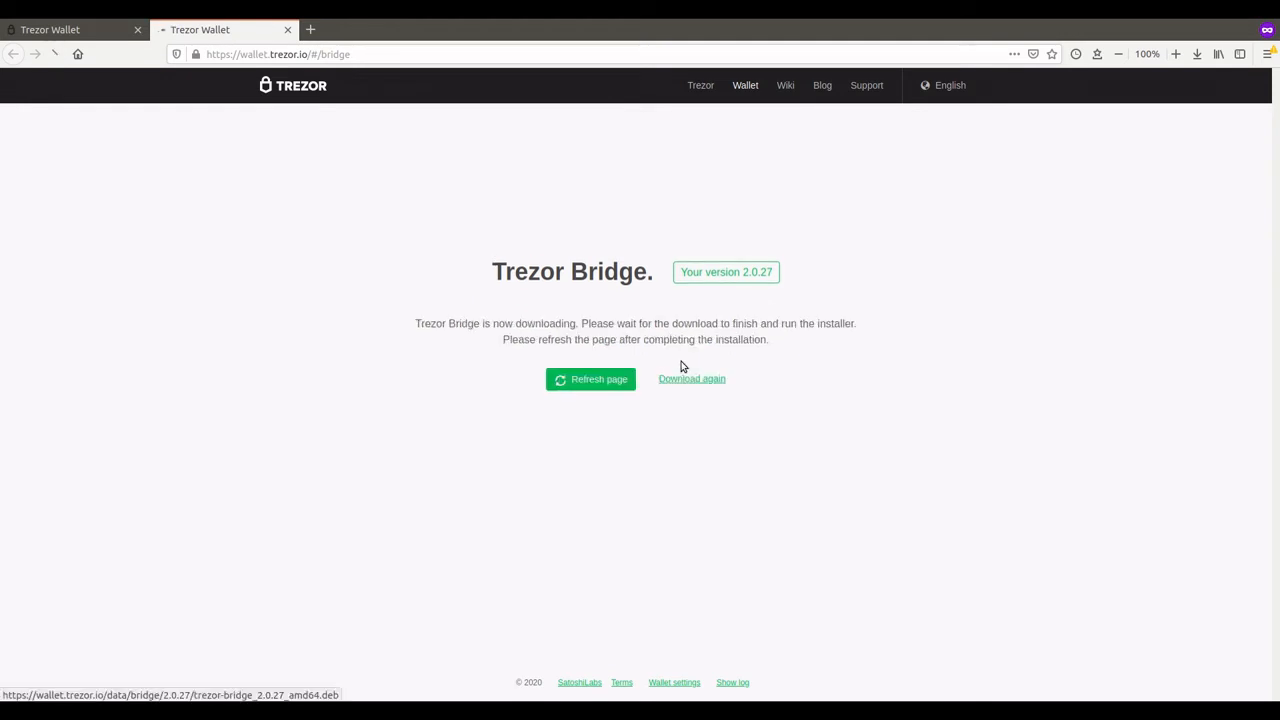
pyautogui.click(692, 380)
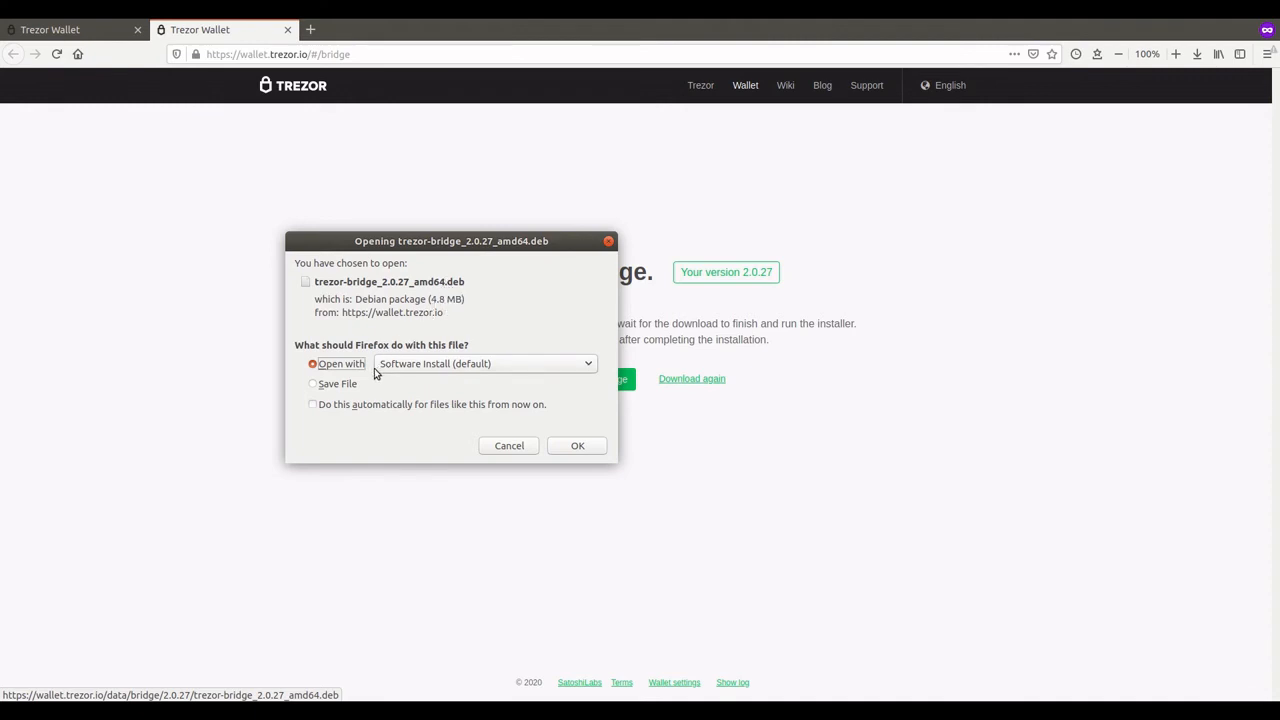
pyautogui.click(312, 384)
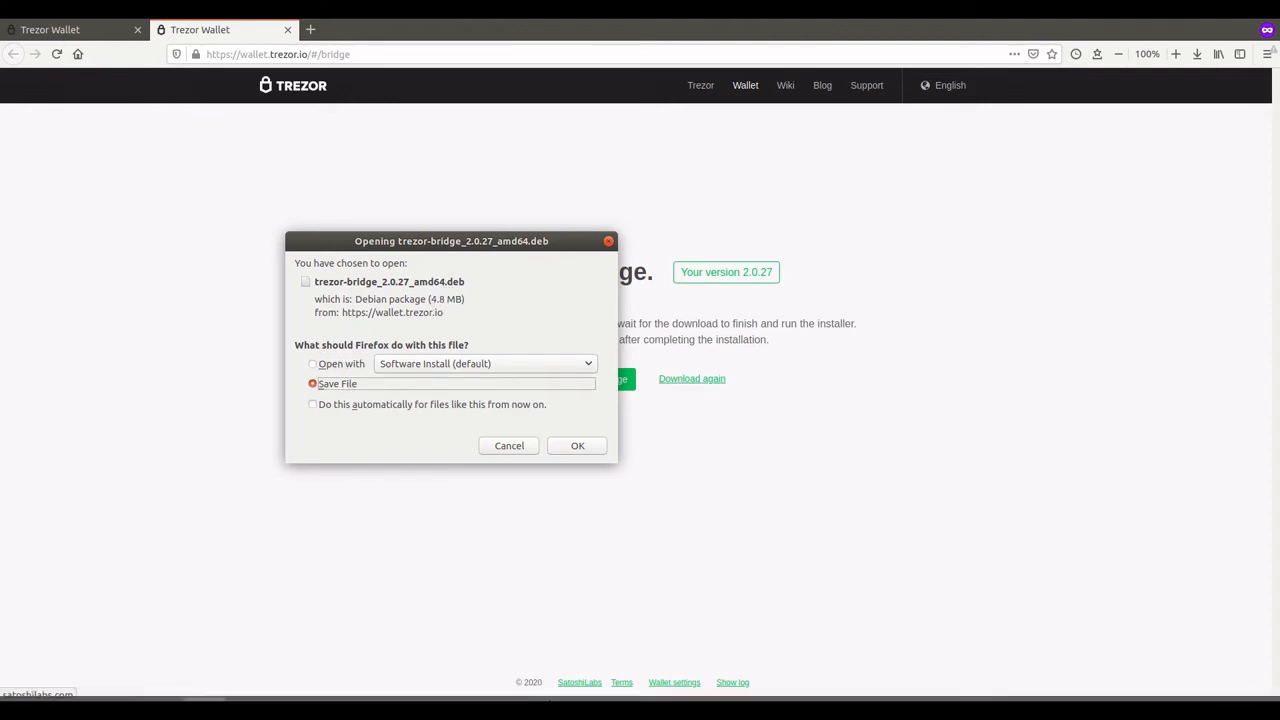
pyautogui.click(576, 444)
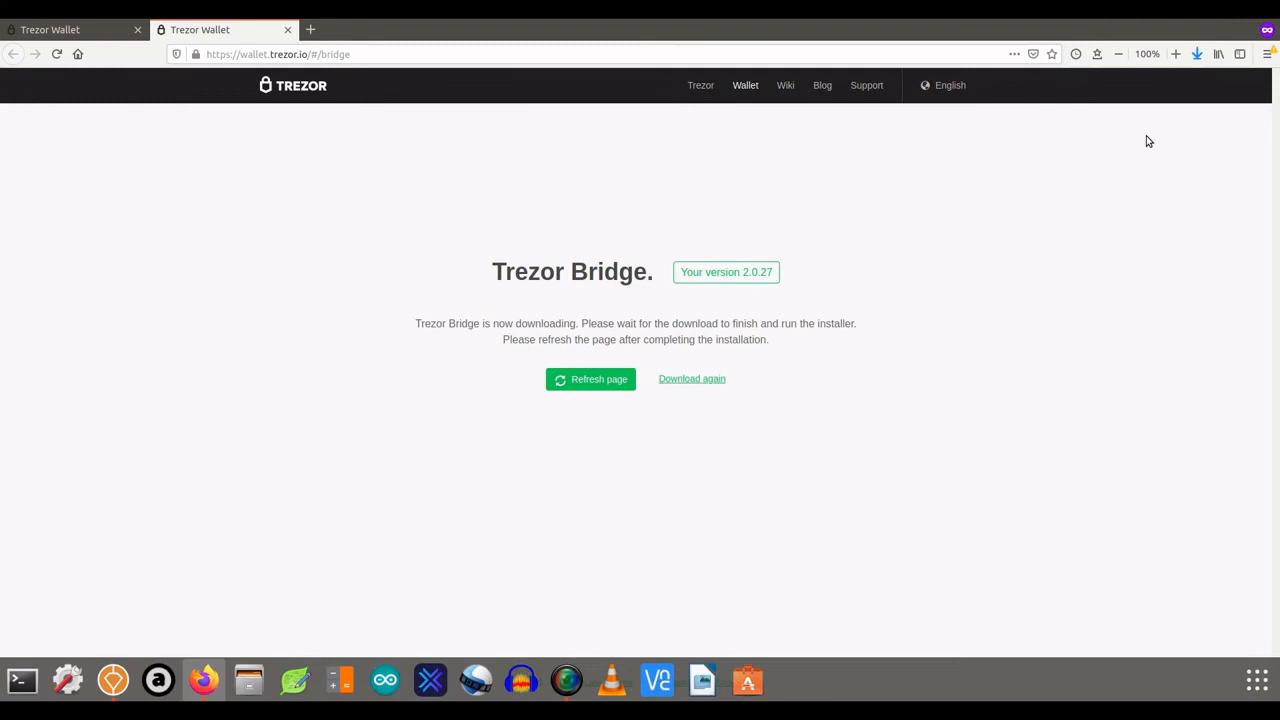
pyautogui.click(1188, 54)
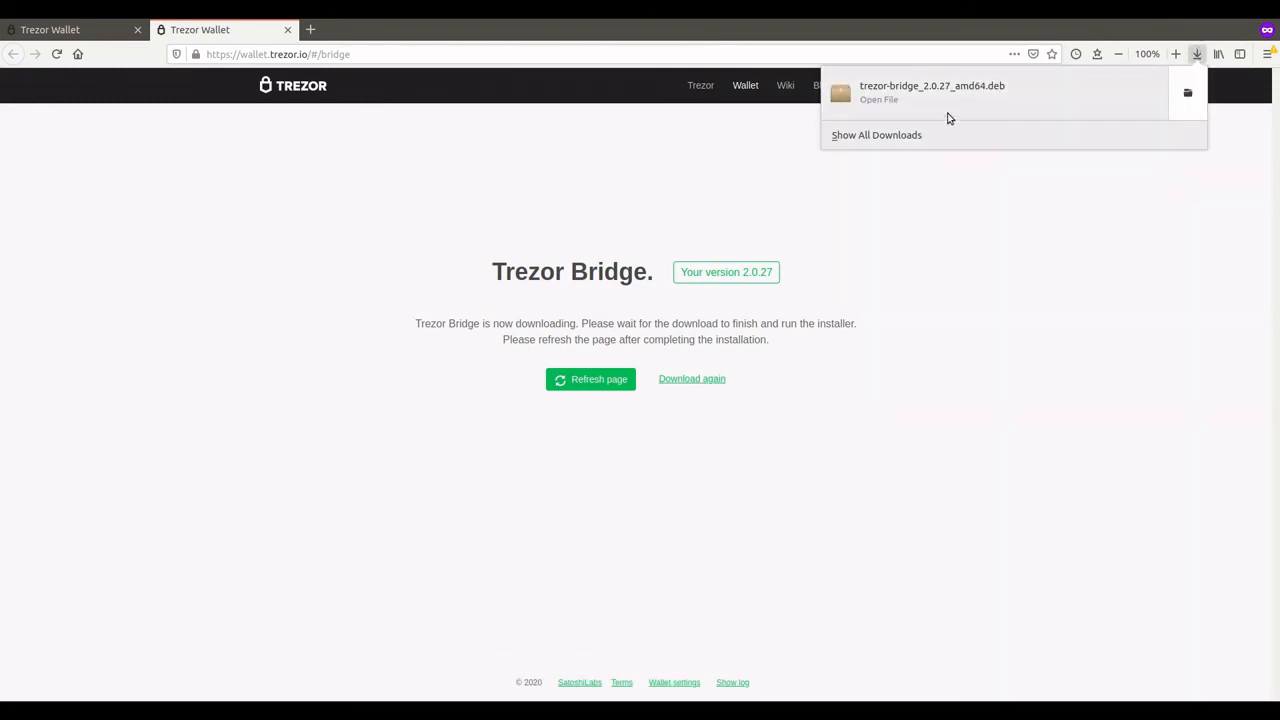
# Install the downloaded trezor-bridge 2.0.27 .deb through Ubuntu Software, authenticating with the password
pyautogui.click(932, 92)
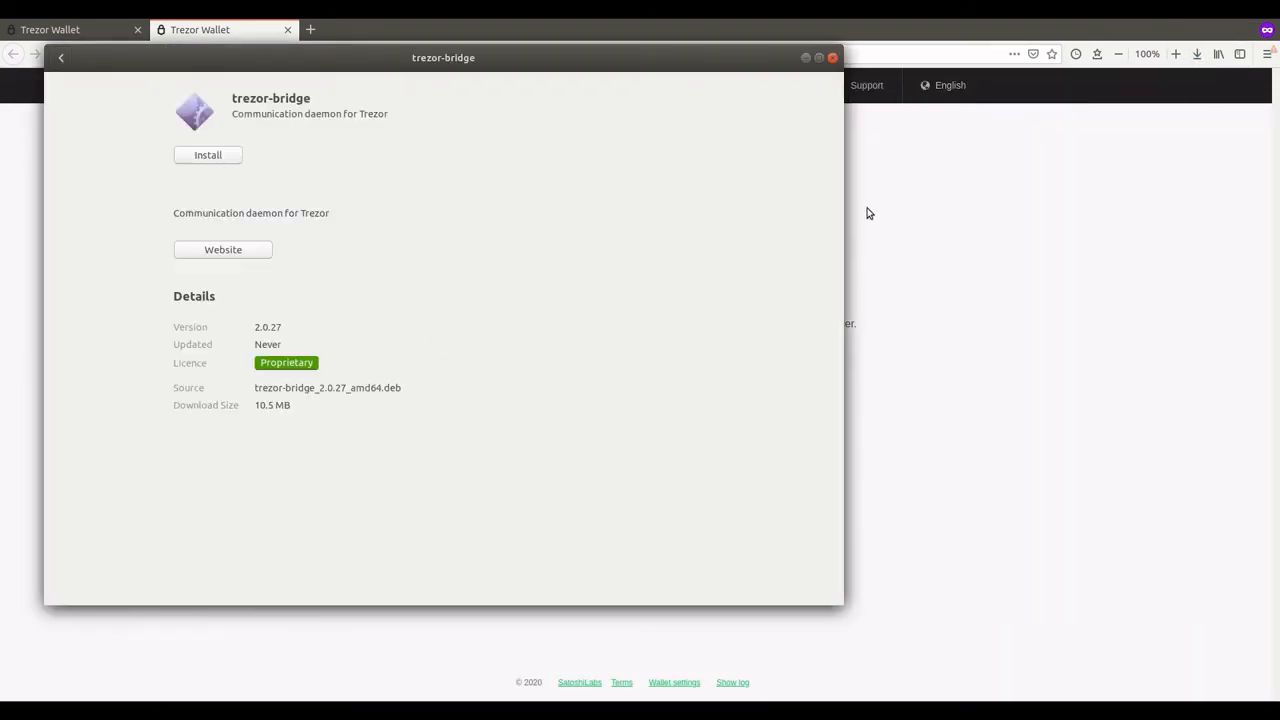
pyautogui.moveTo(264, 300)
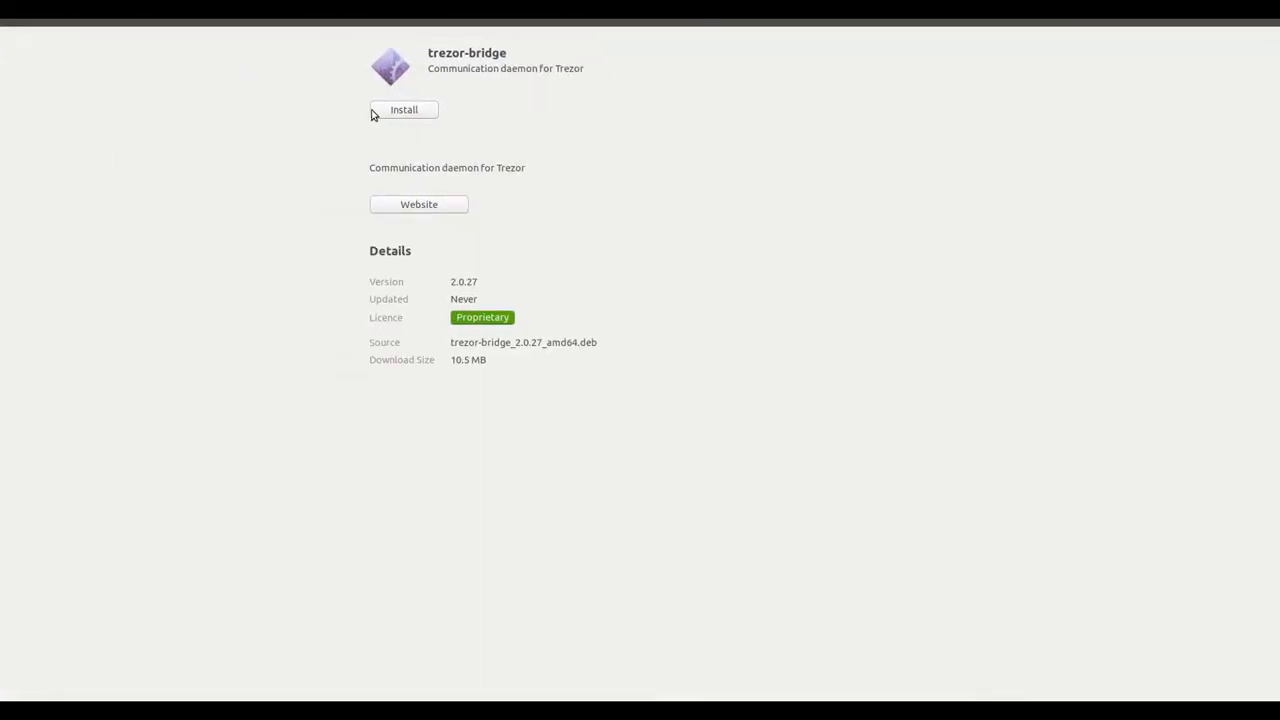
pyautogui.click(404, 108)
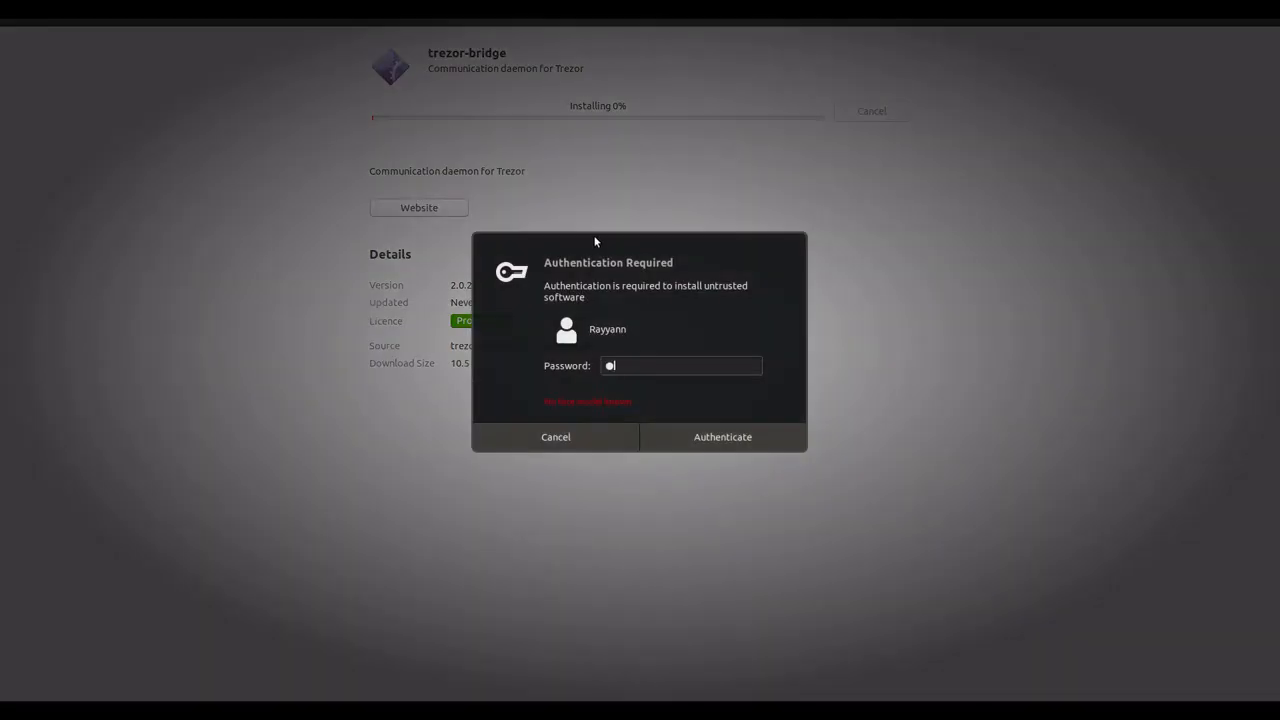
pyautogui.click(722, 436)
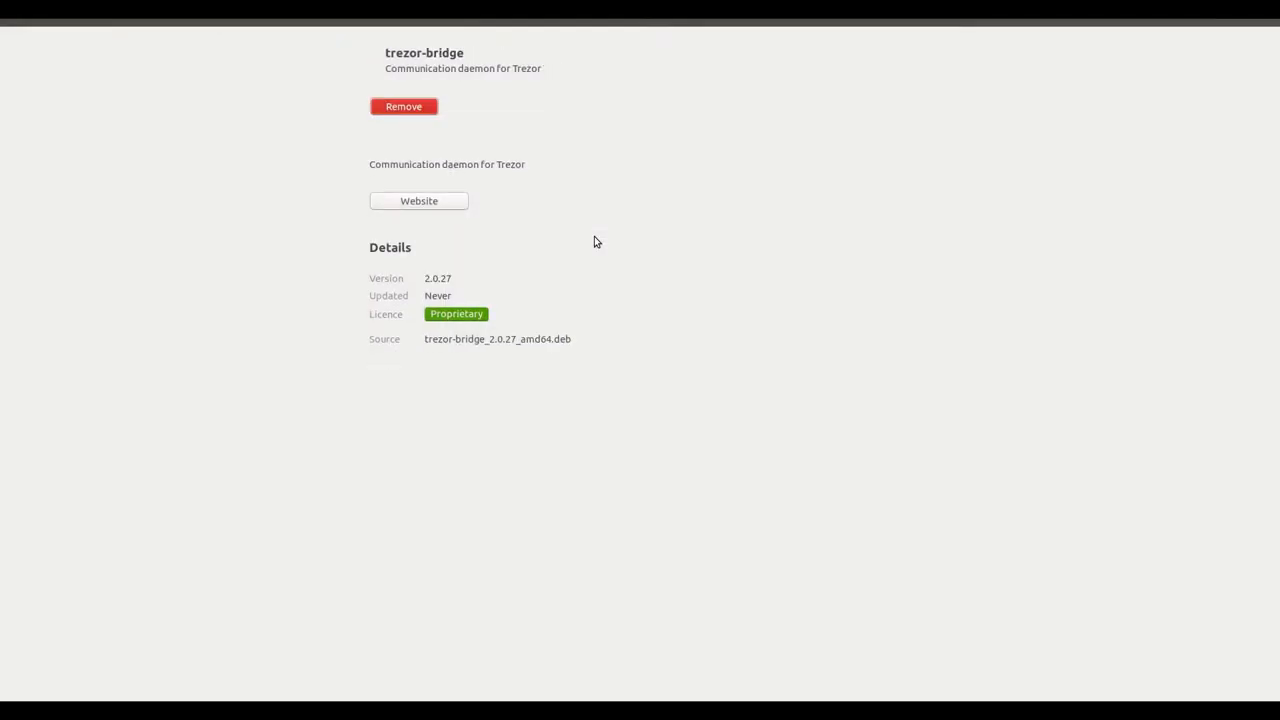
pyautogui.moveTo(1218, 48)
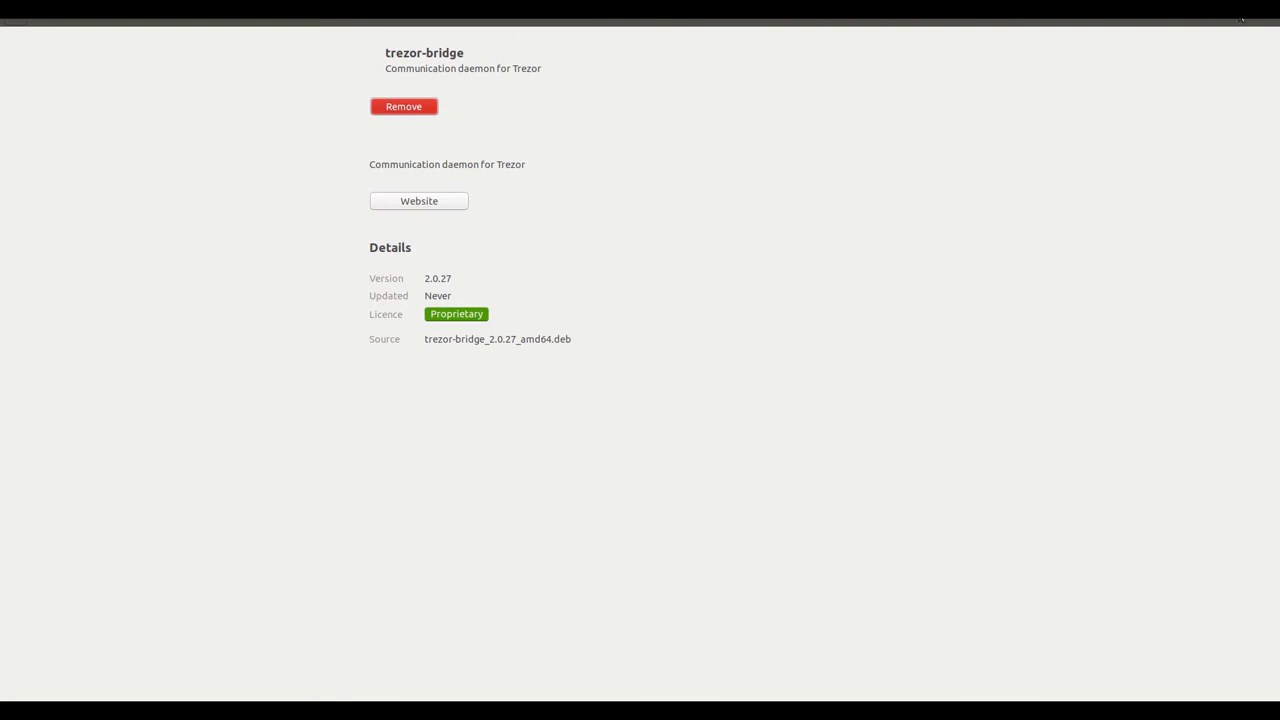
pyautogui.moveTo(1234, 36)
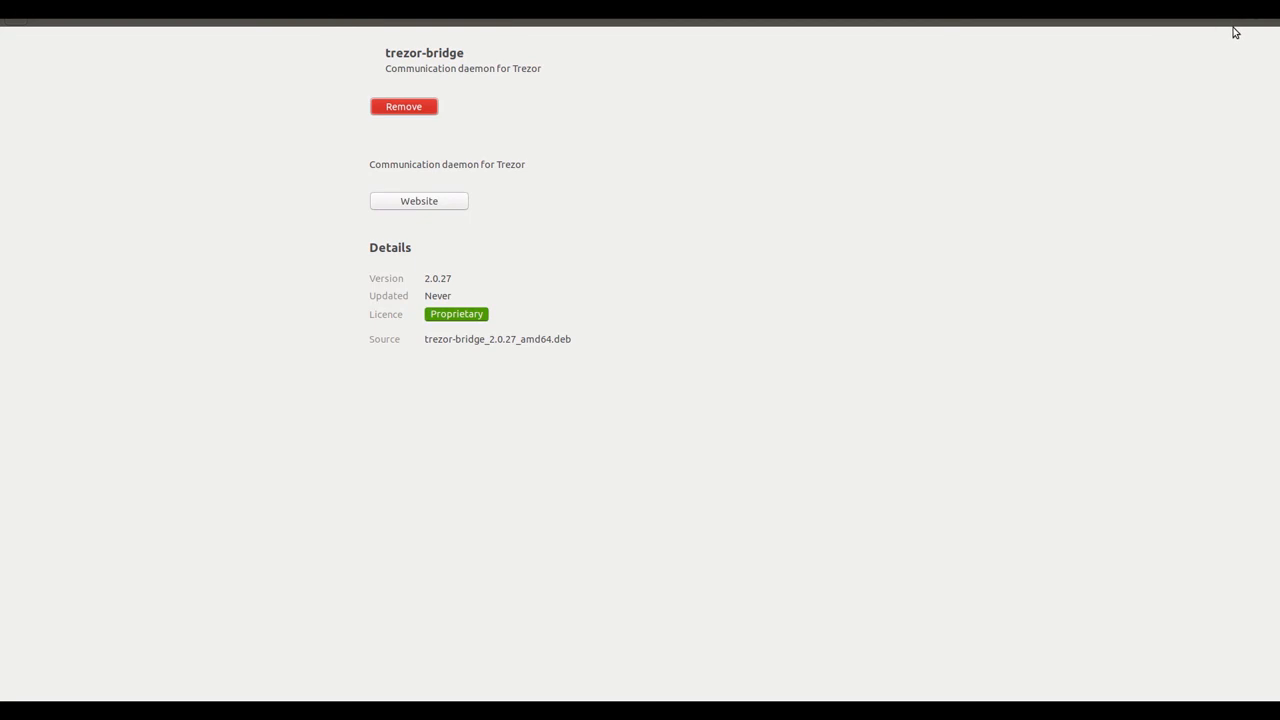
pyautogui.moveTo(1220, 46)
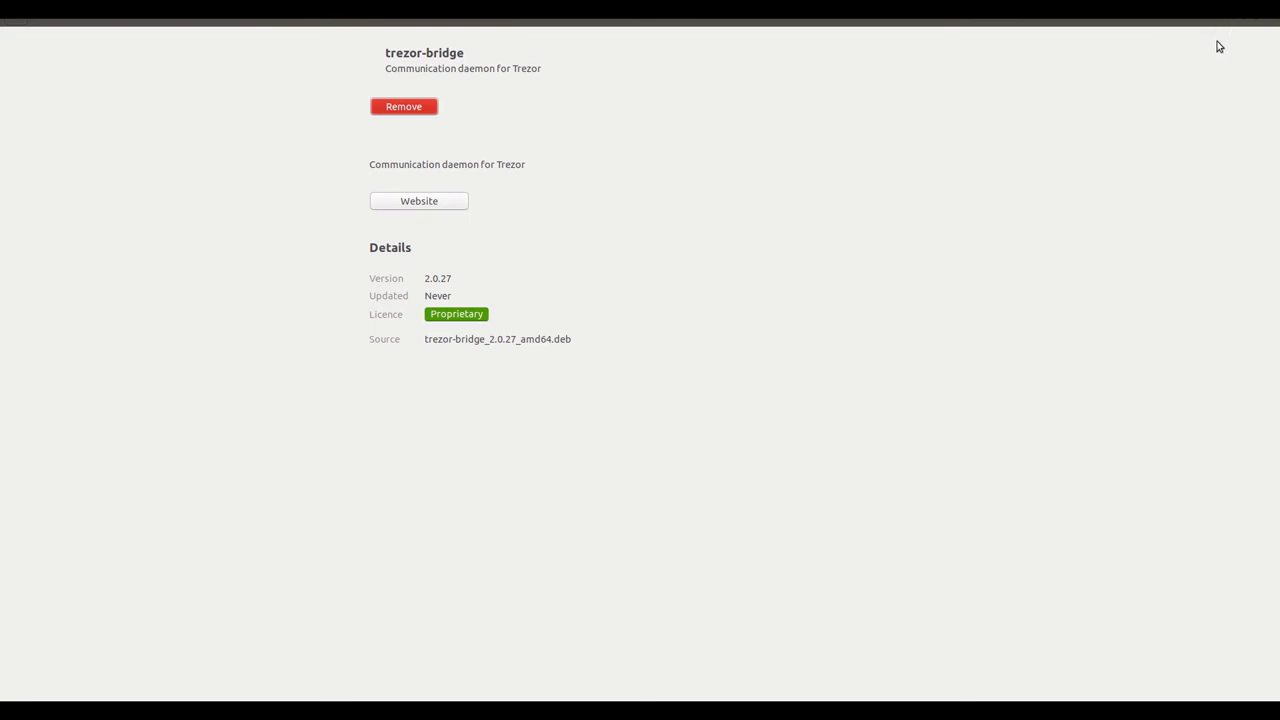